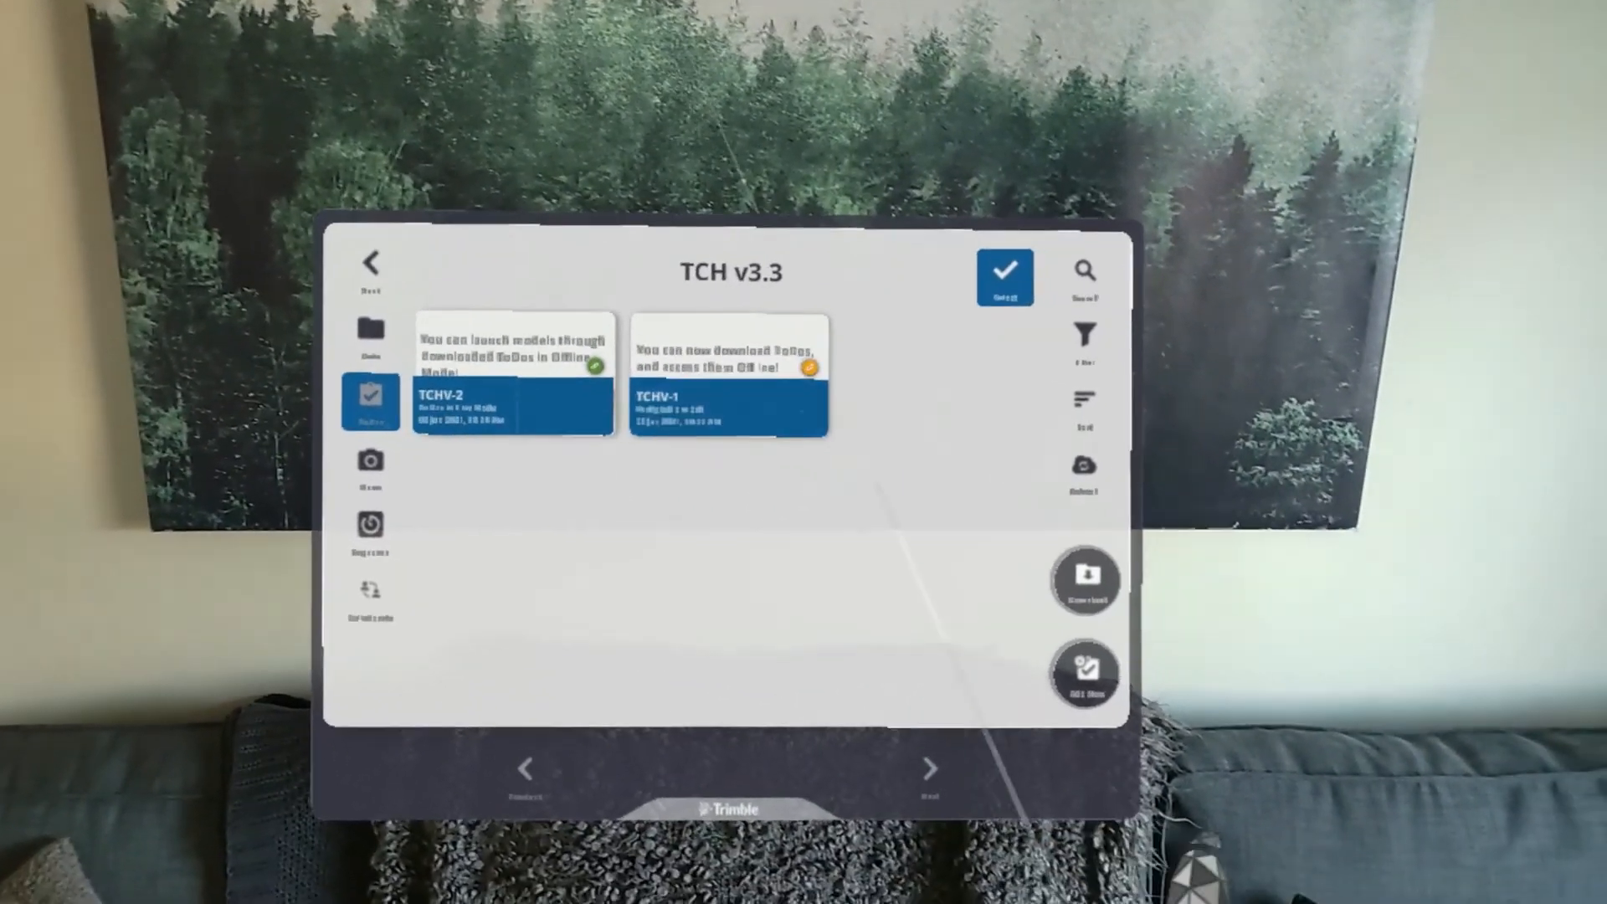
Step: Download the two to-dos TCHV-2 and TCHV-1 for offline use
left_click(1085, 579)
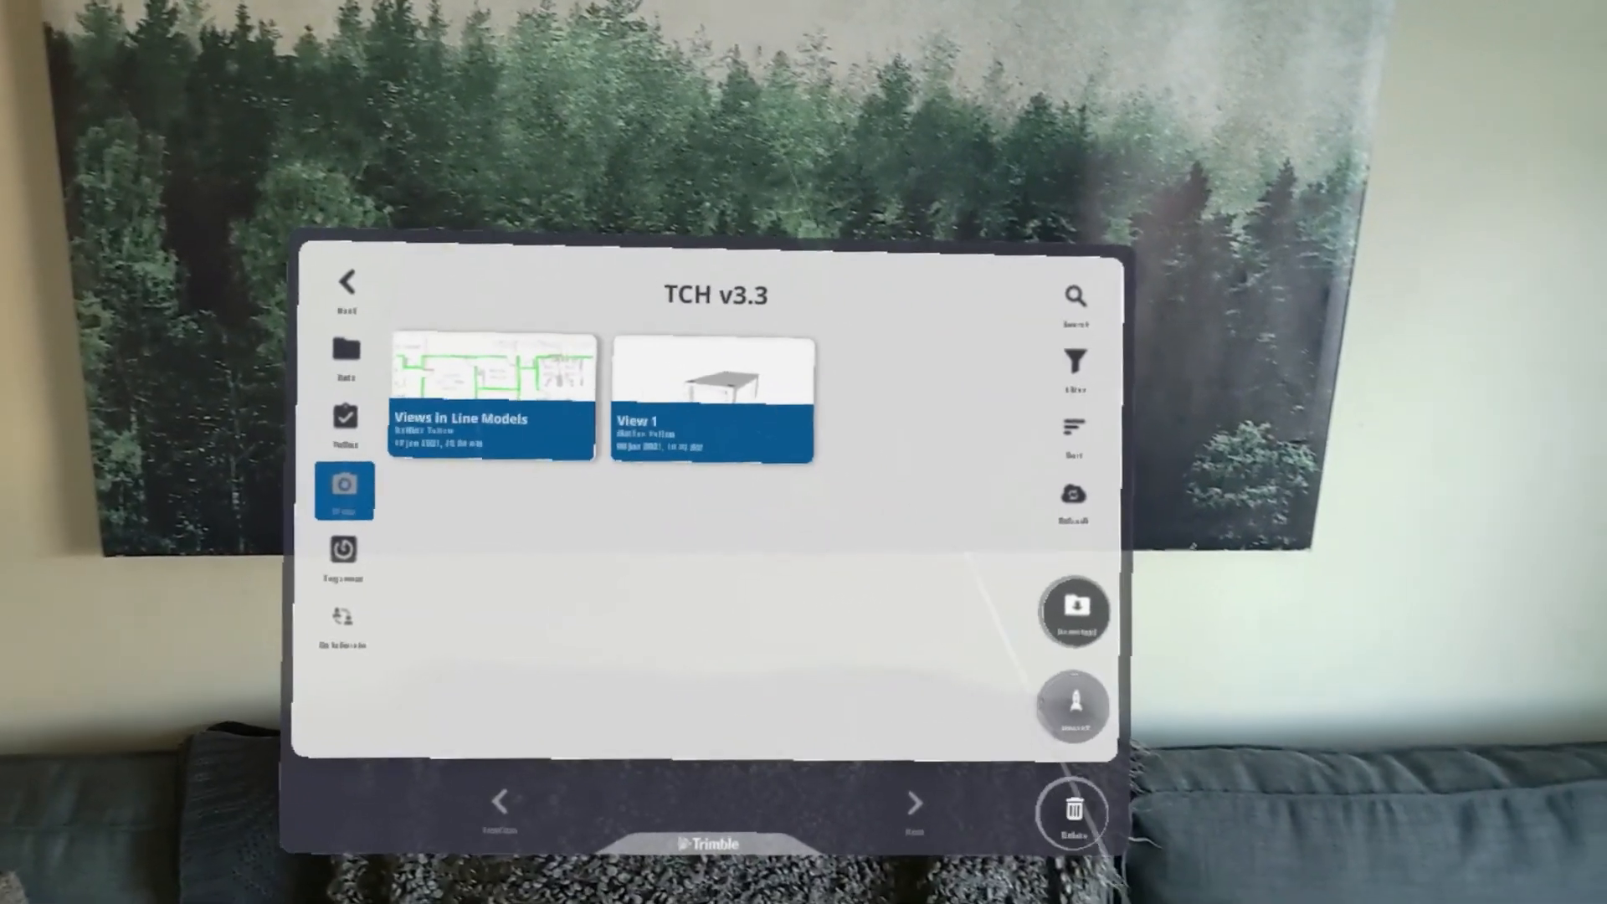
Step: Download Views in Line Models and View 1 offline, then return to the projects list
left_click(1073, 610)
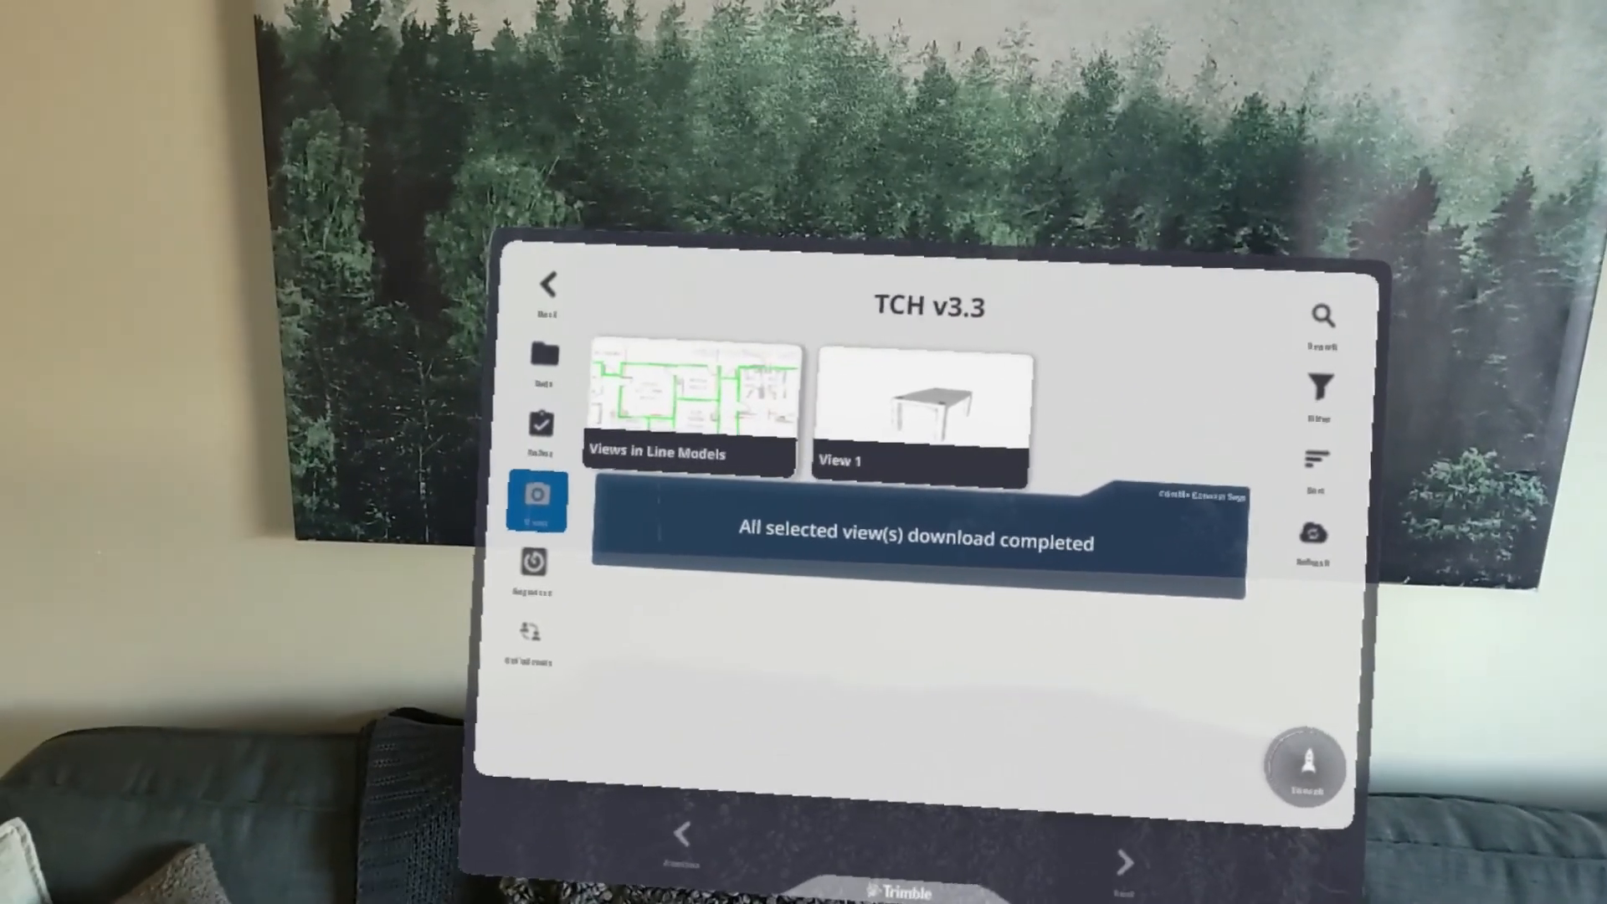
left_click(549, 284)
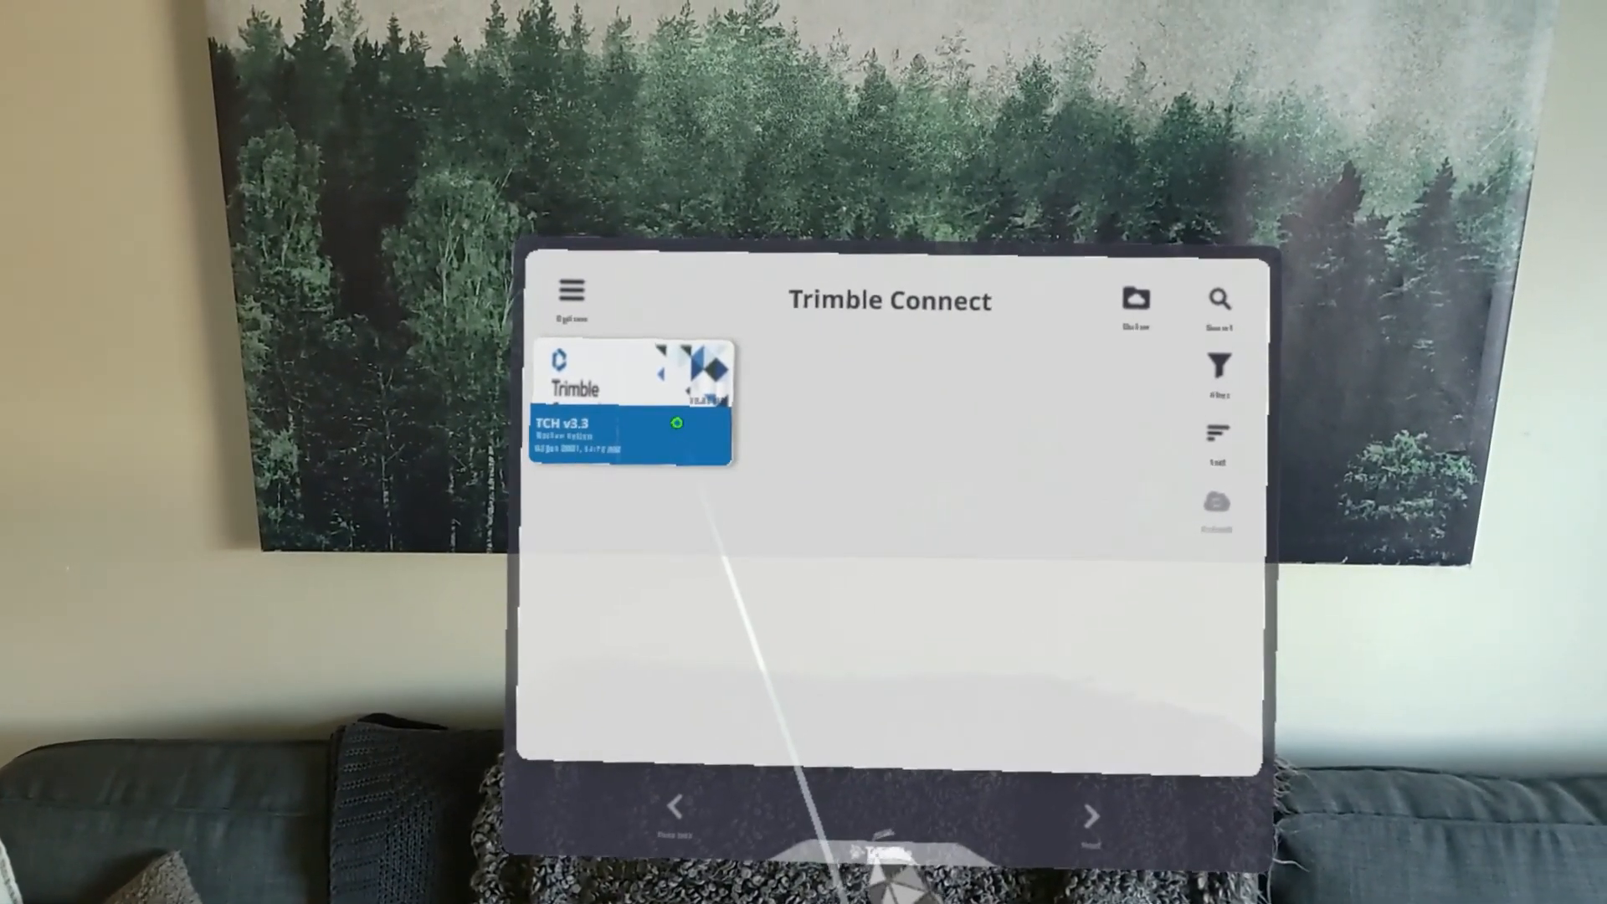
Step: Reopen the TCH v3.3 project card on its ToDos list
left_click(631, 405)
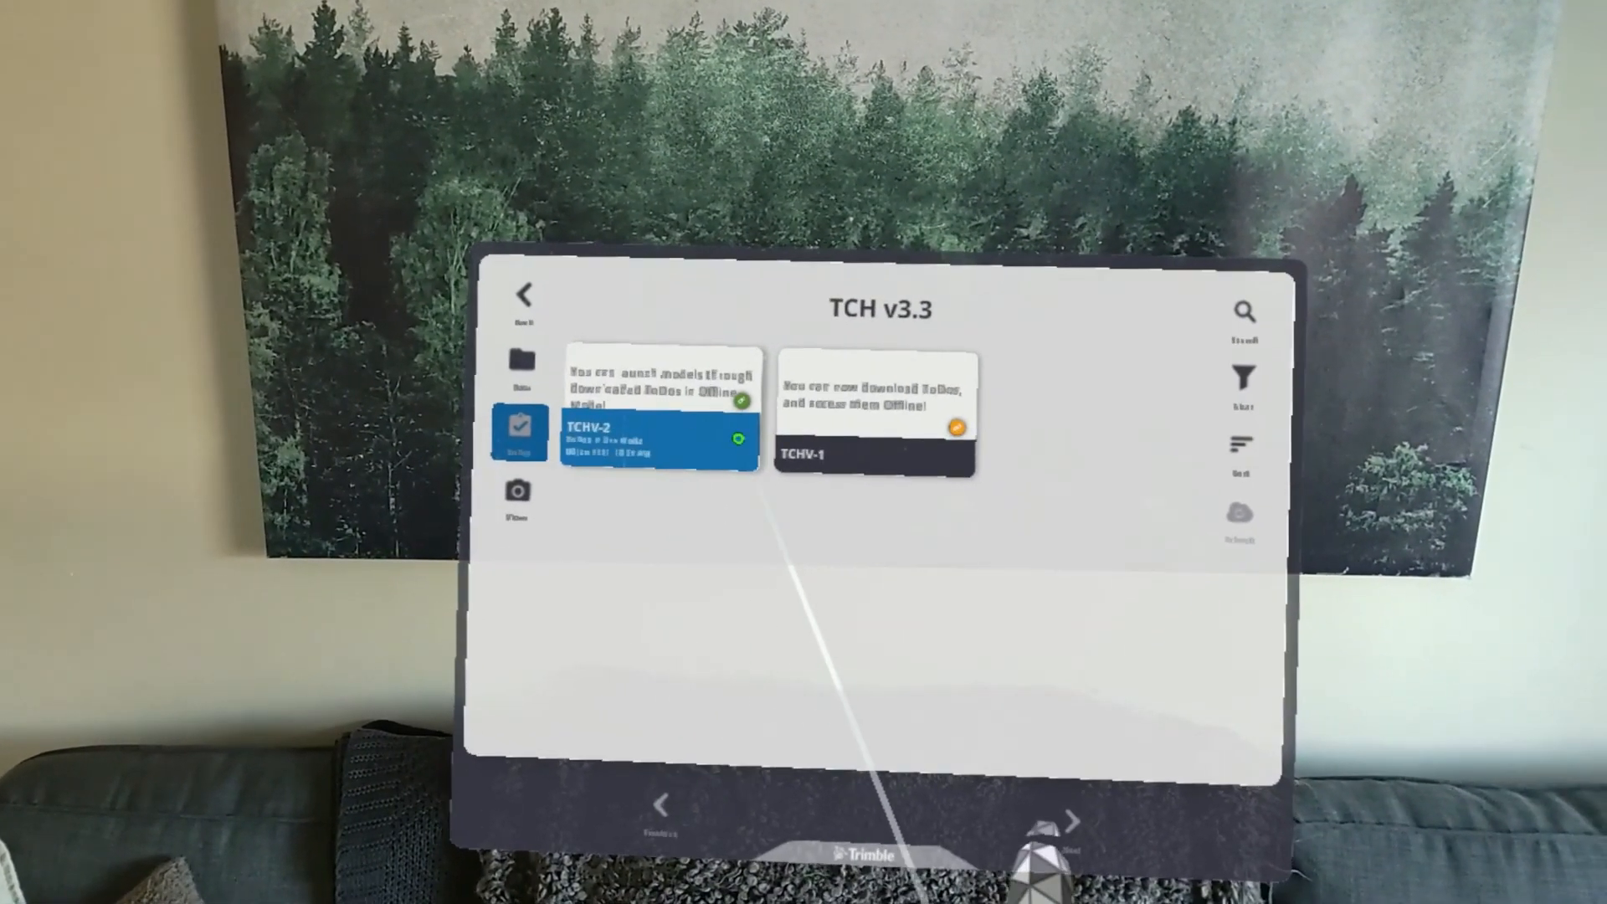
left_click(660, 436)
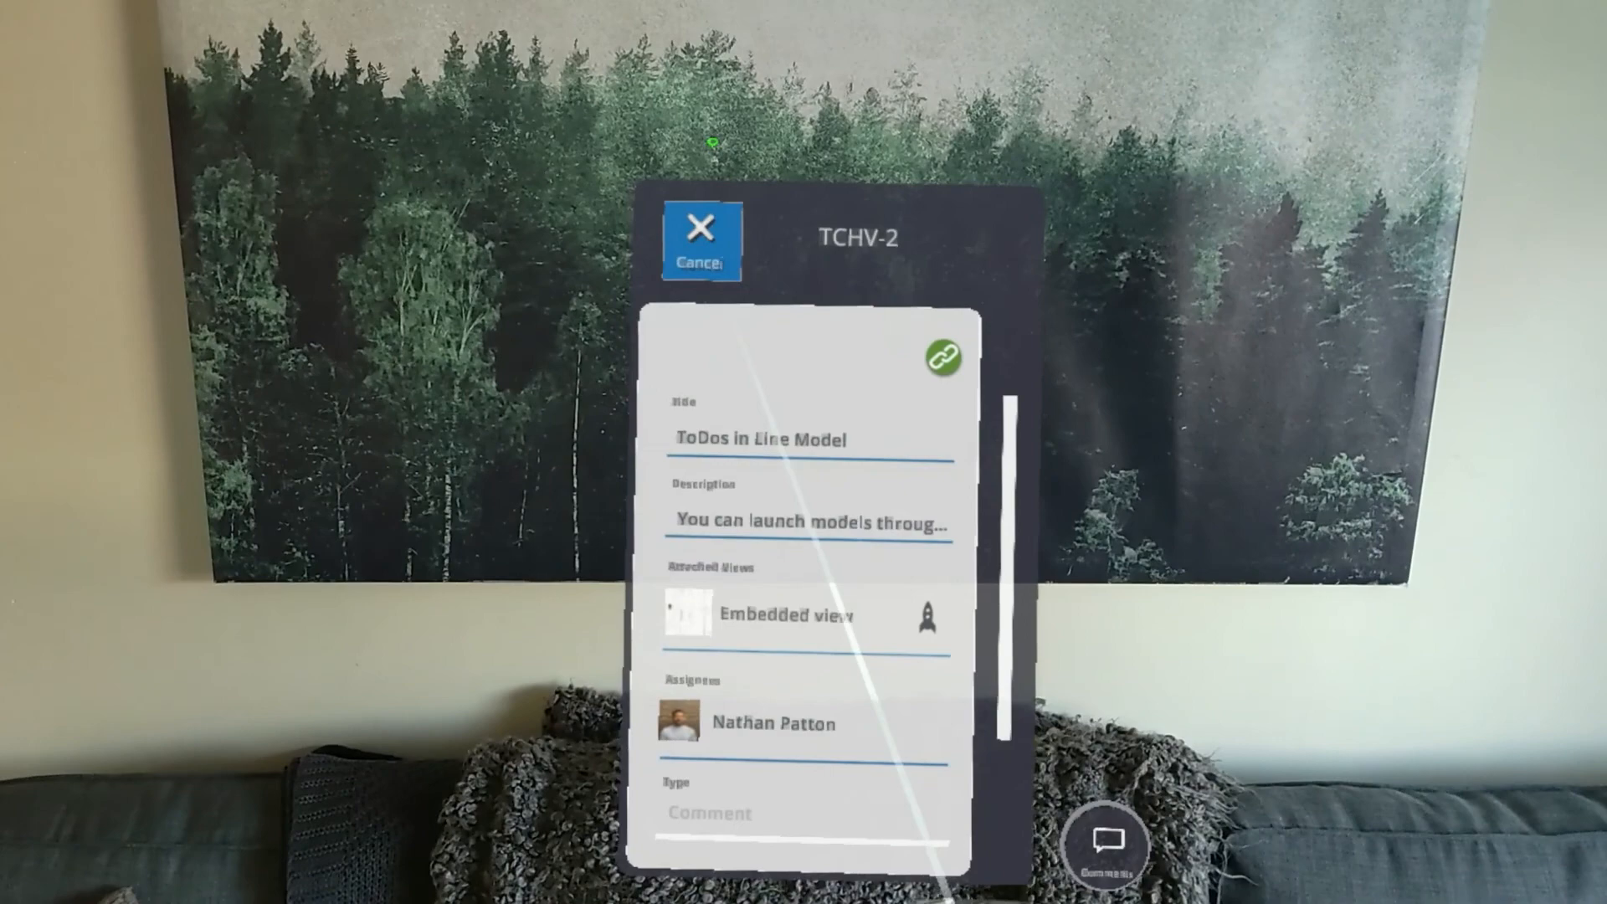
left_click(701, 239)
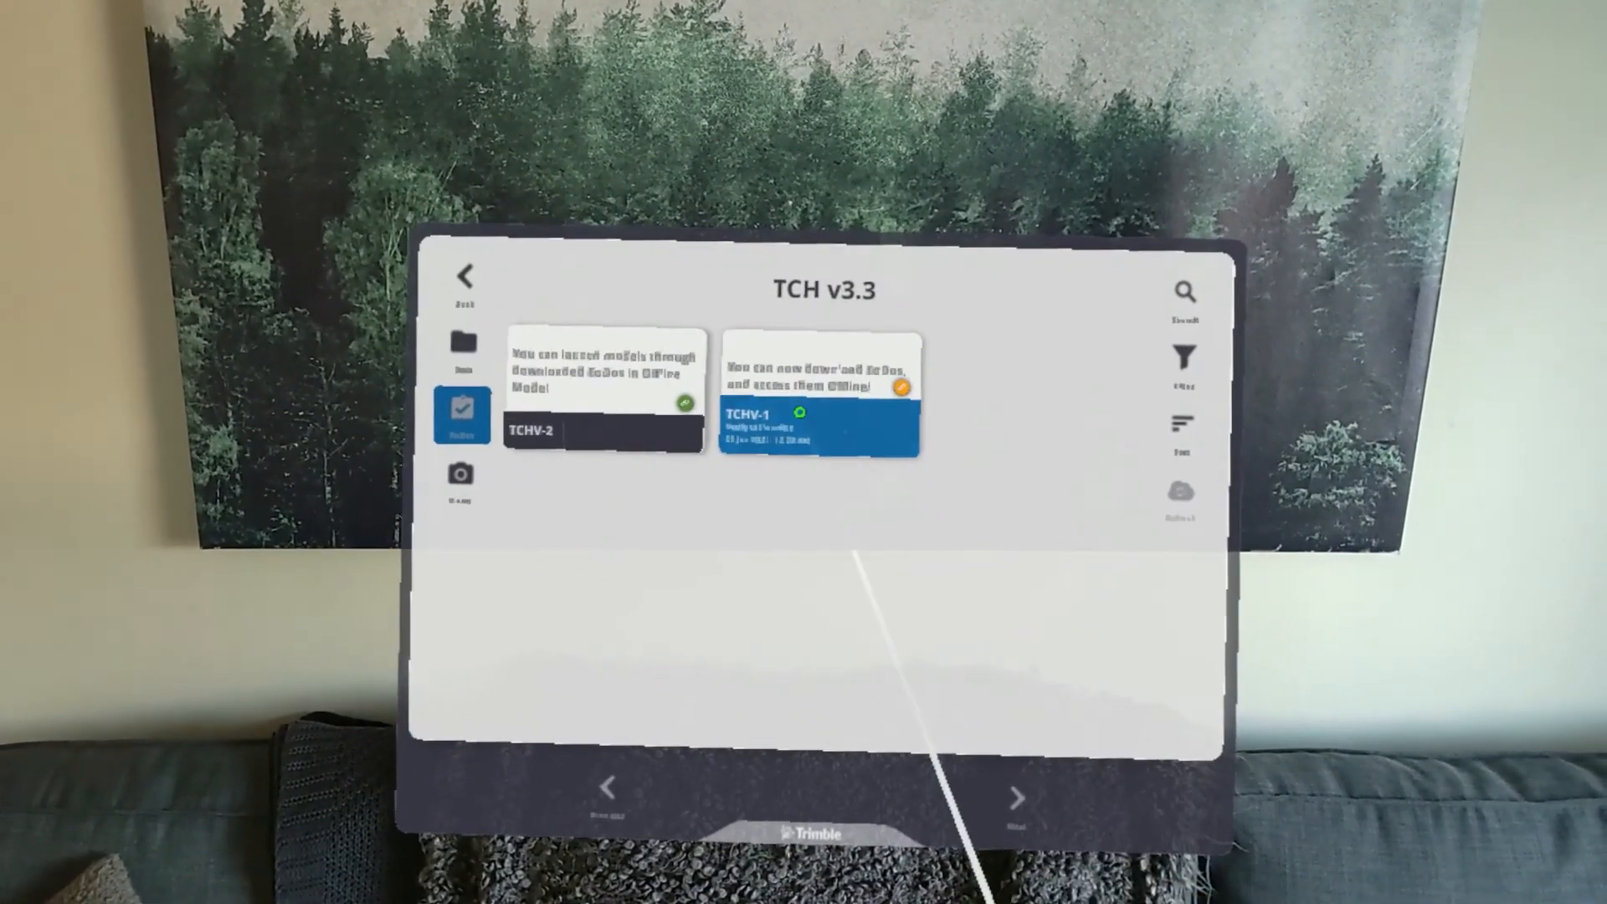
left_click(818, 398)
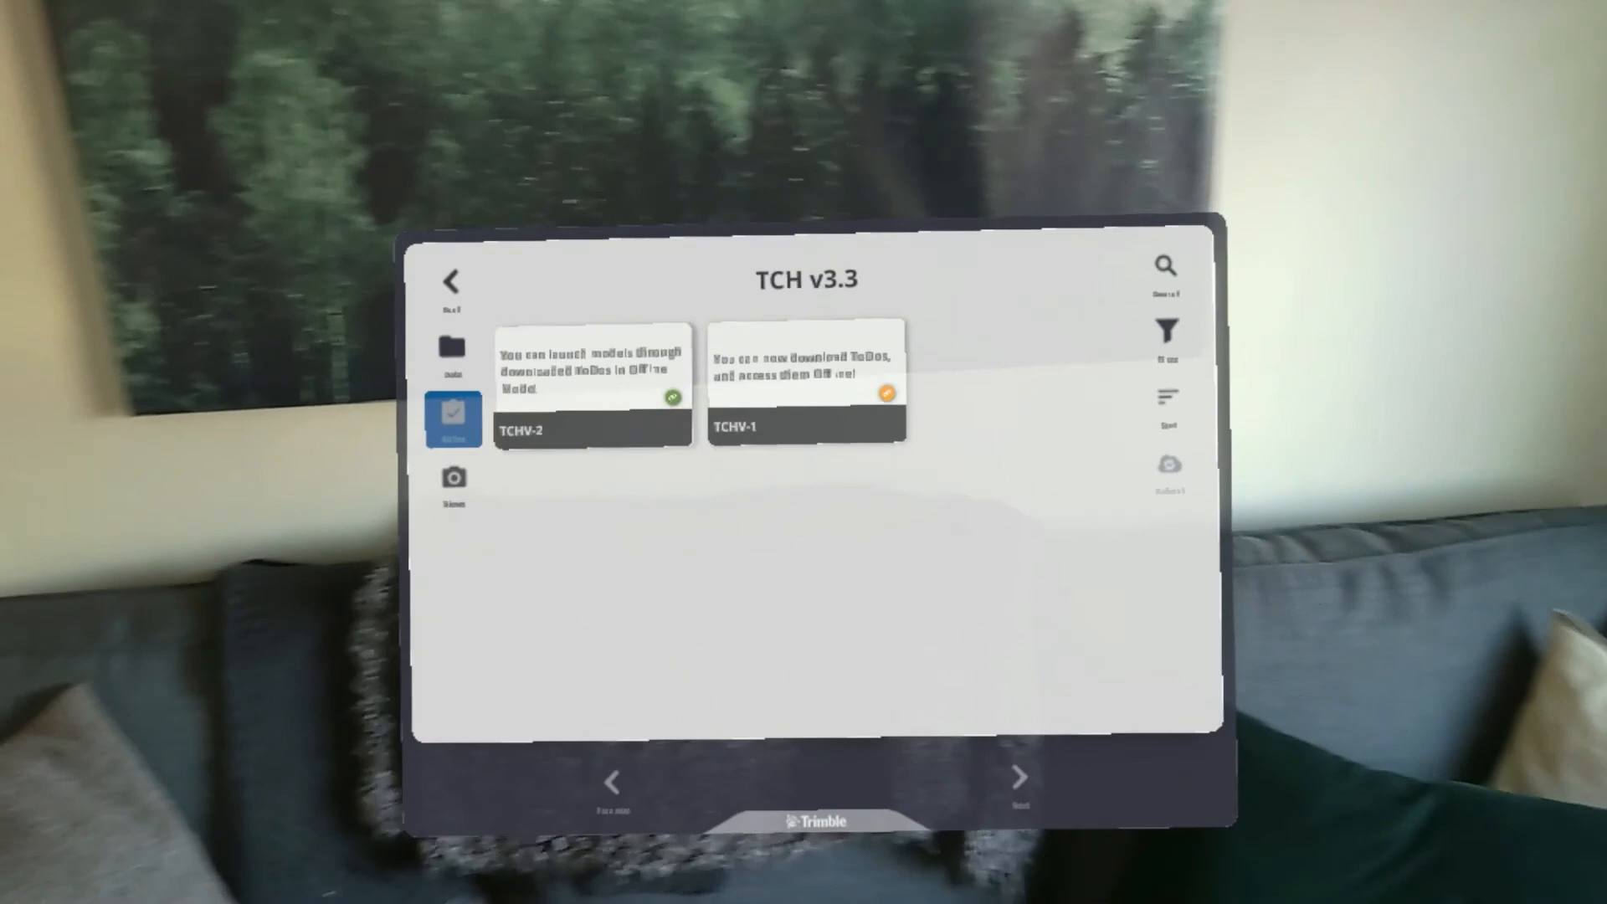
Step: Launch View 1 from the Views list so the table model appears in the room
left_click(454, 477)
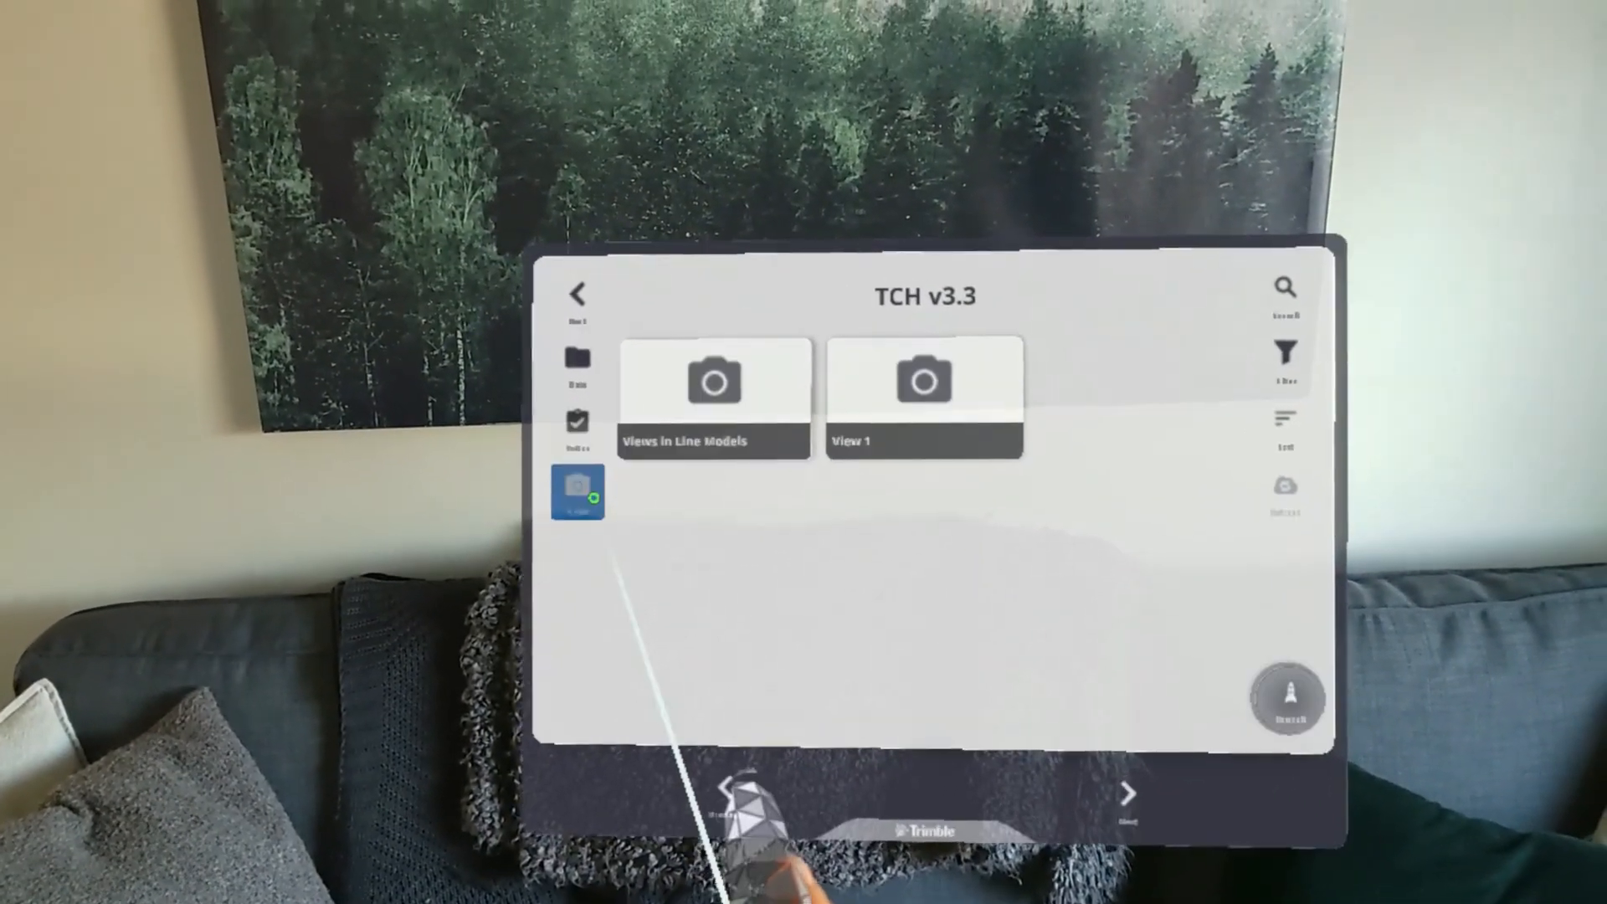
left_click(924, 400)
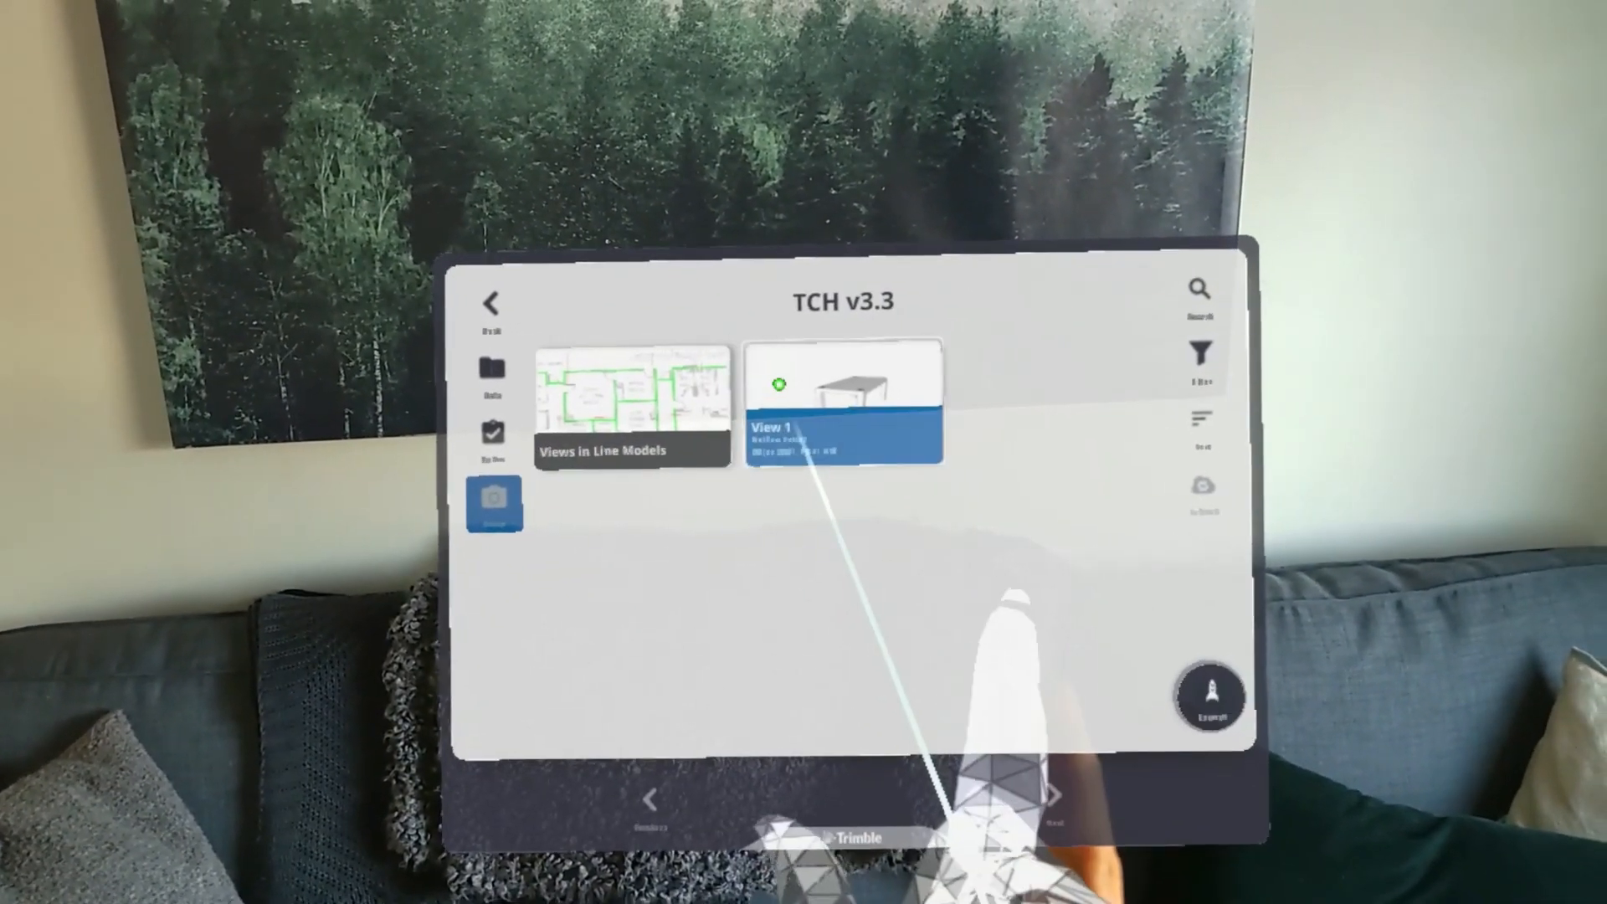
left_click(842, 402)
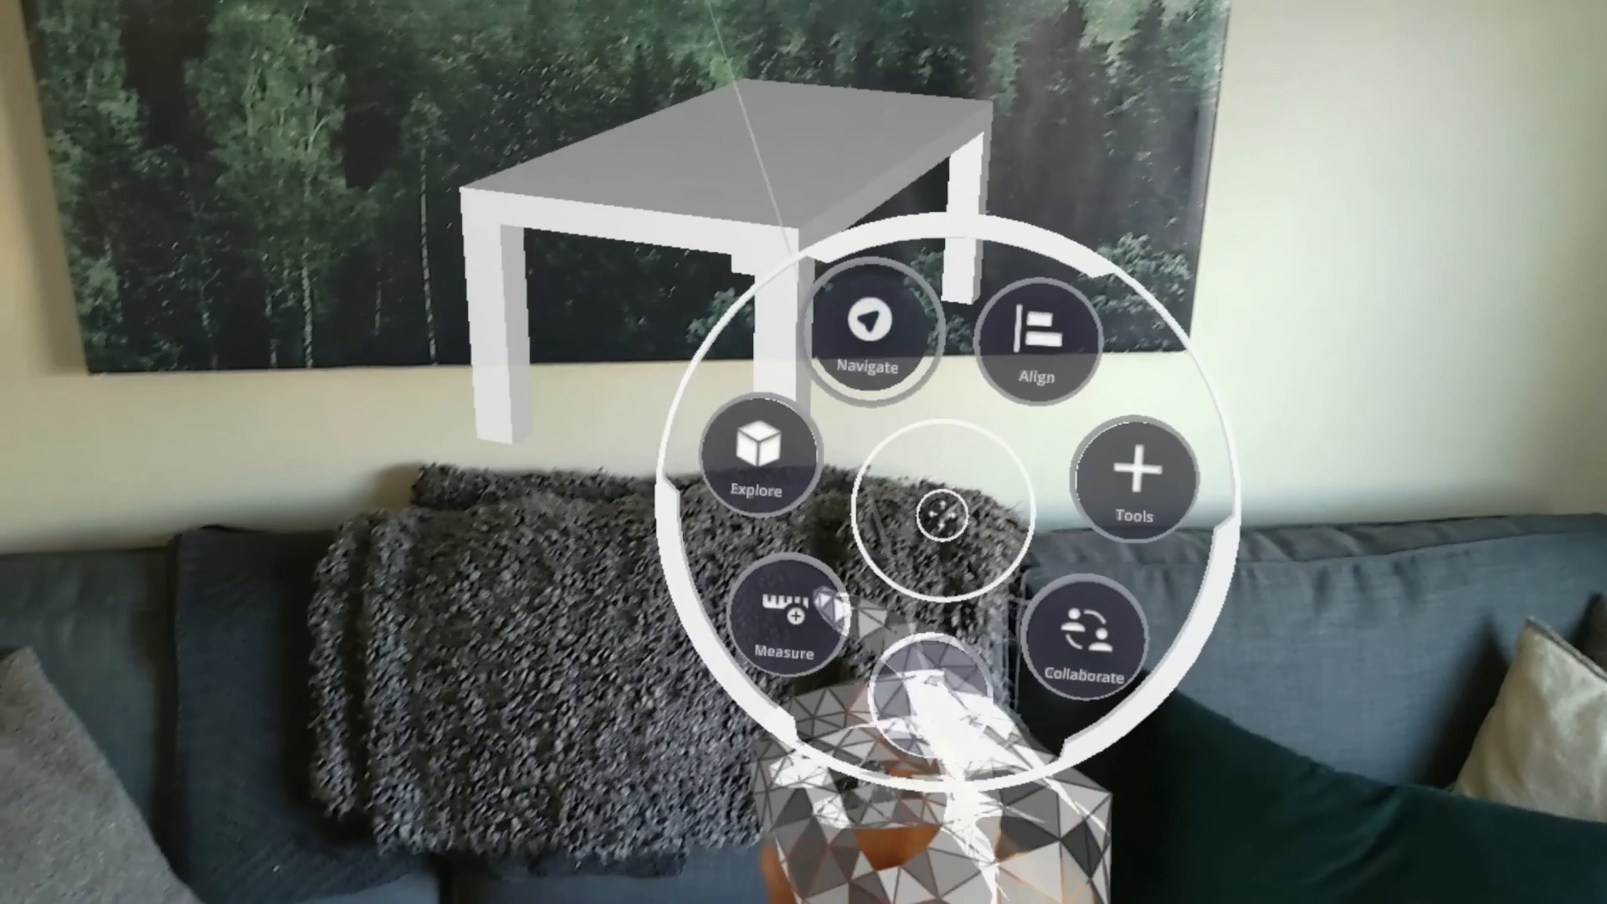
Step: Start a Measure on the table model with the first point on its top
left_click(785, 624)
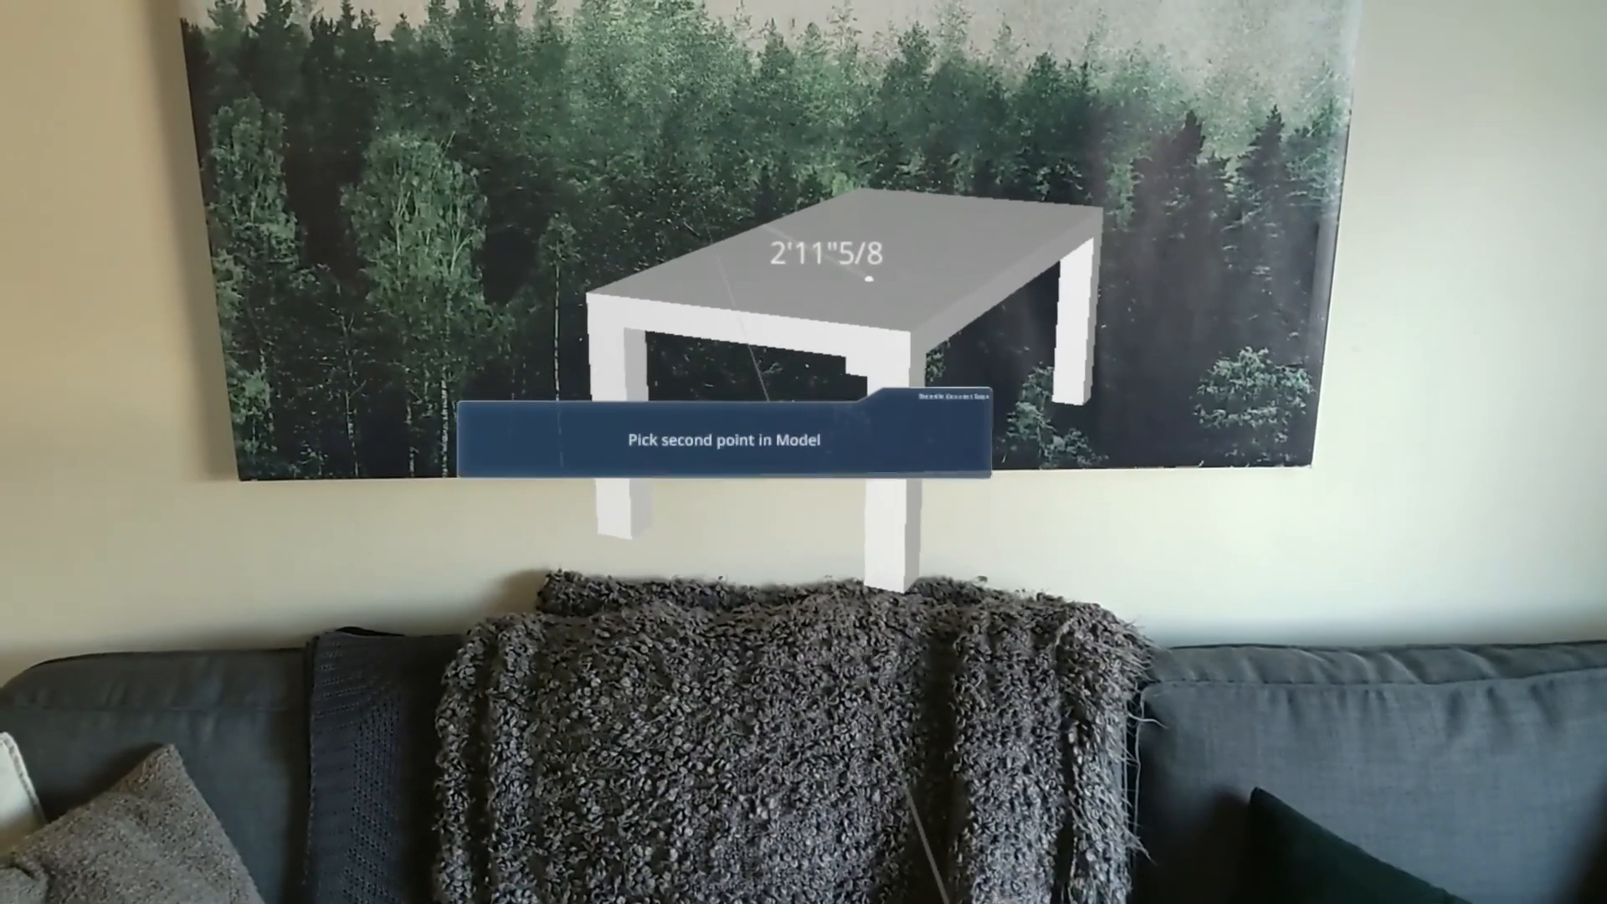